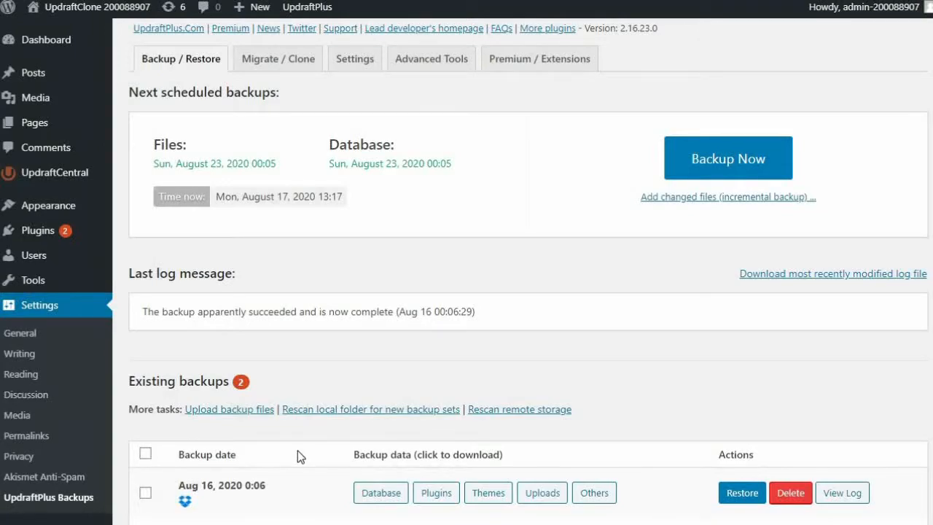
{"action": "mouse_move", "coordinate": [314, 455]}
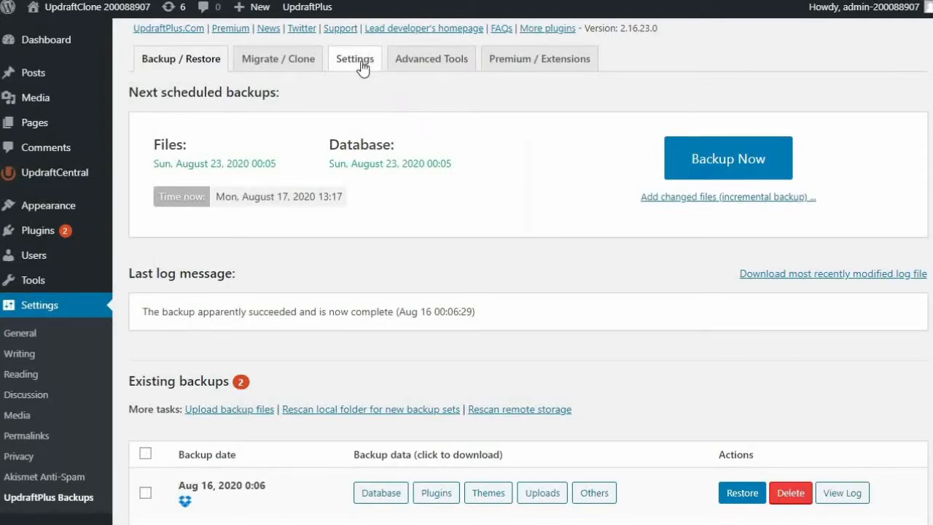
- Choose Amazon S3 as remote storage, revealing its key and location fields and the AWS console link
{"action": "left_click", "coordinate": [354, 59]}
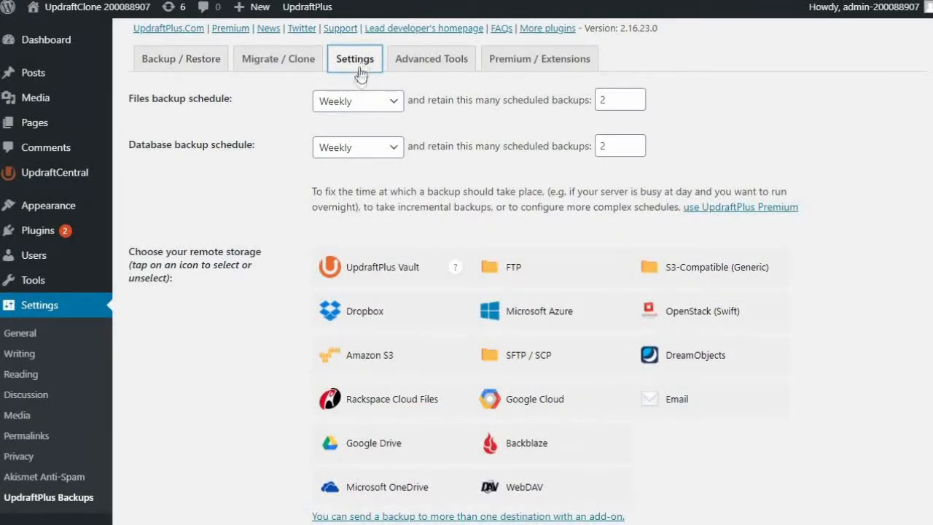
{"action": "scroll", "scroll_direction": "down", "scroll_amount": 3}
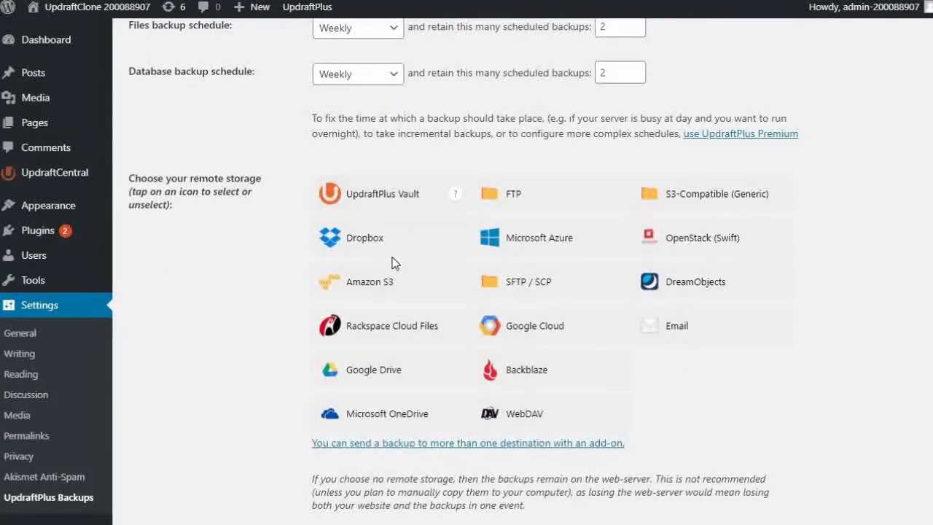
{"action": "left_click", "coordinate": [371, 281]}
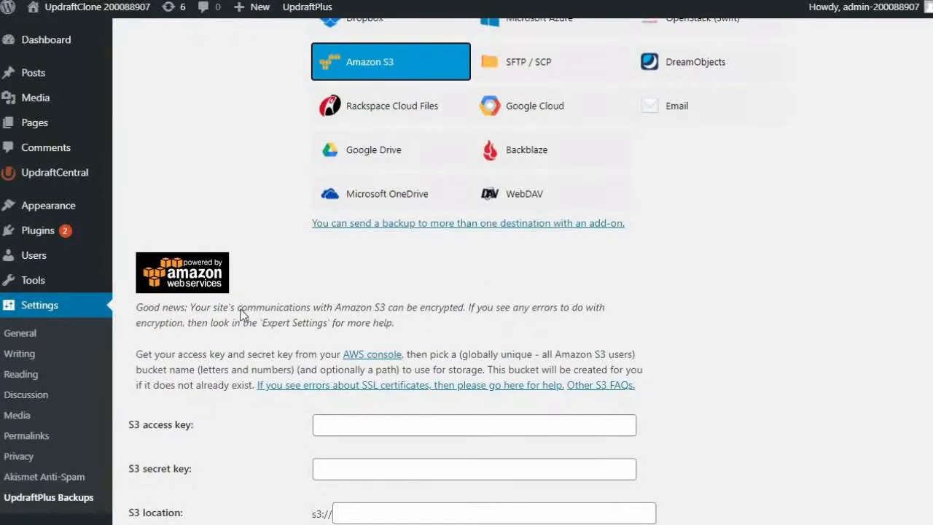
{"action": "scroll", "scroll_direction": "down", "scroll_amount": 3}
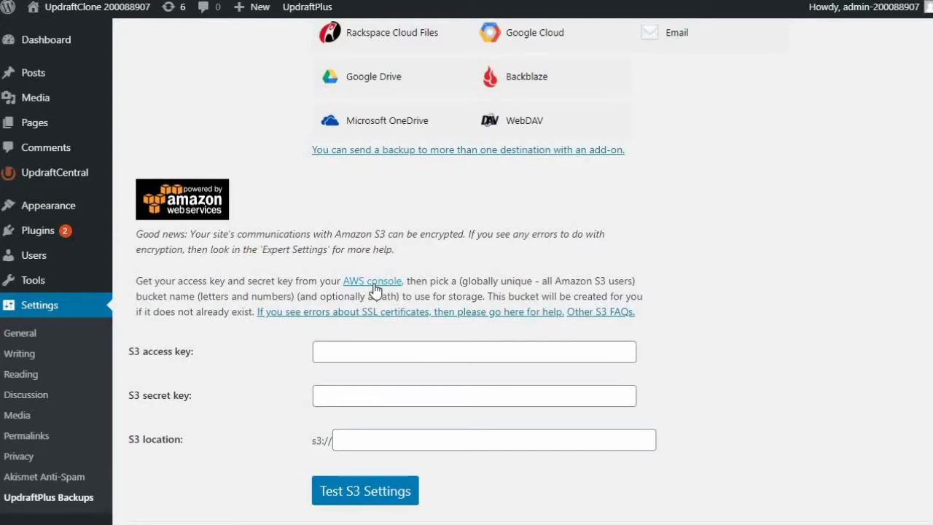
{"action": "right_click", "coordinate": [372, 280]}
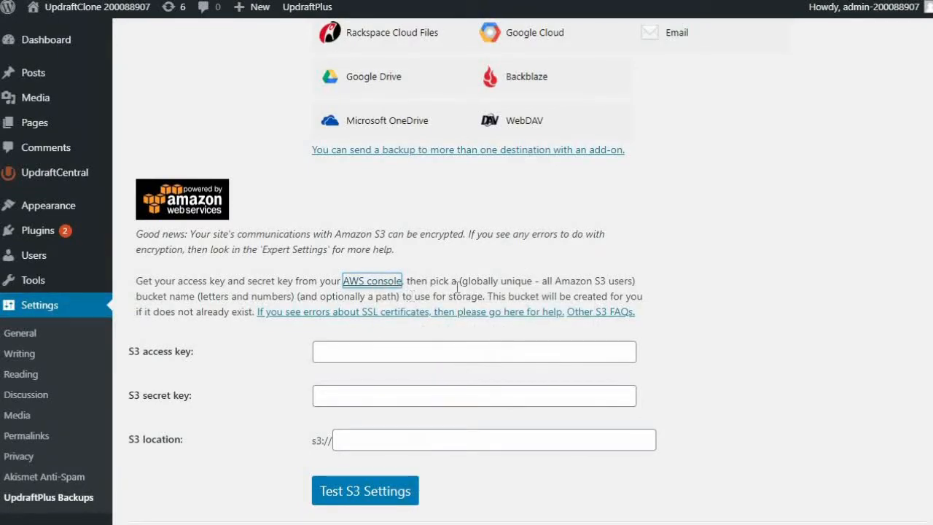
- Go to the AWS console's Security Credentials page via My Account
{"action": "left_click", "coordinate": [372, 280]}
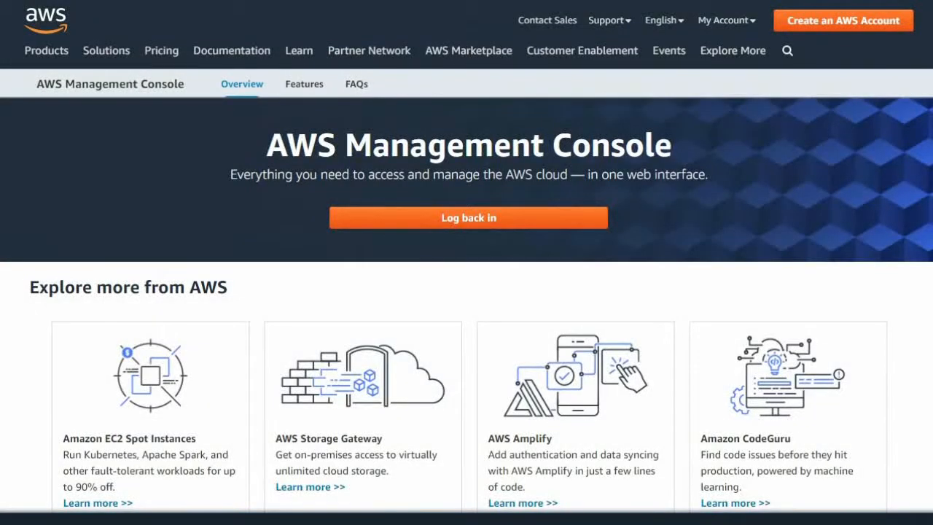
{"action": "left_click", "coordinate": [723, 20]}
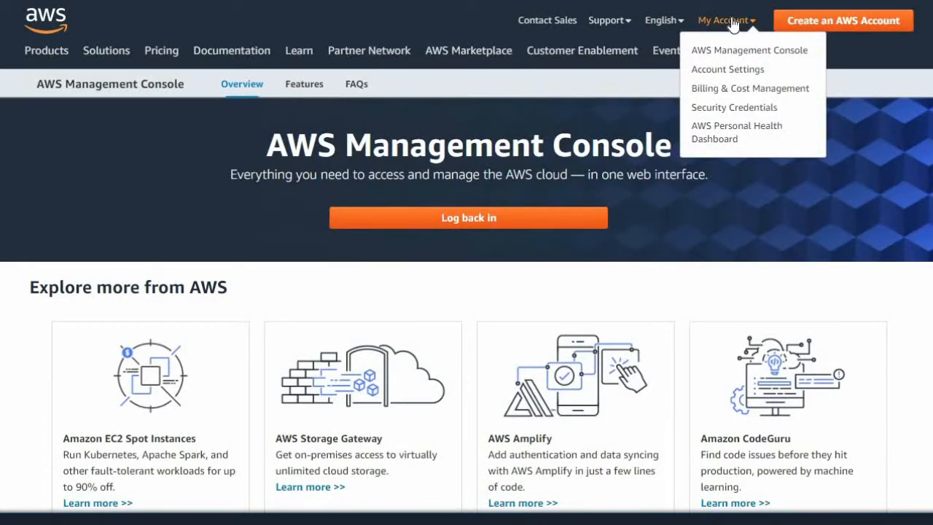
{"action": "mouse_move", "coordinate": [735, 108]}
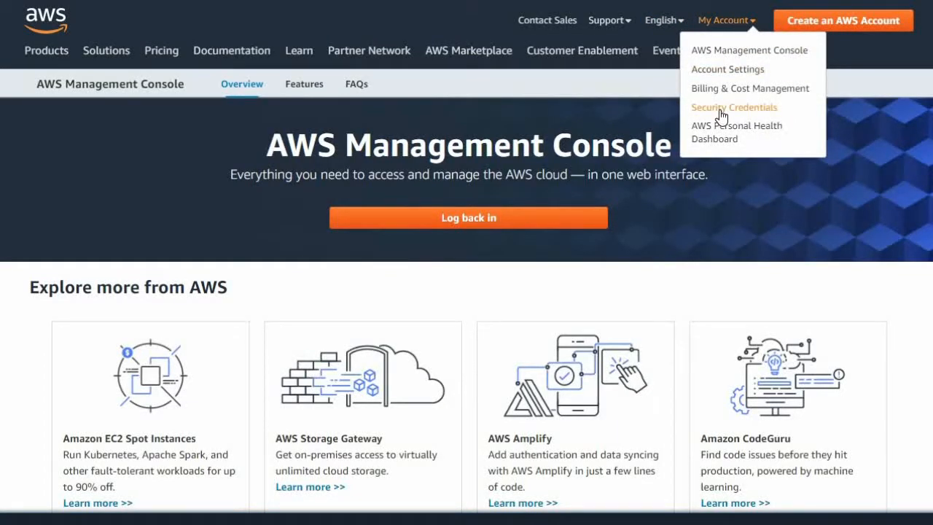
{"action": "left_click", "coordinate": [733, 108]}
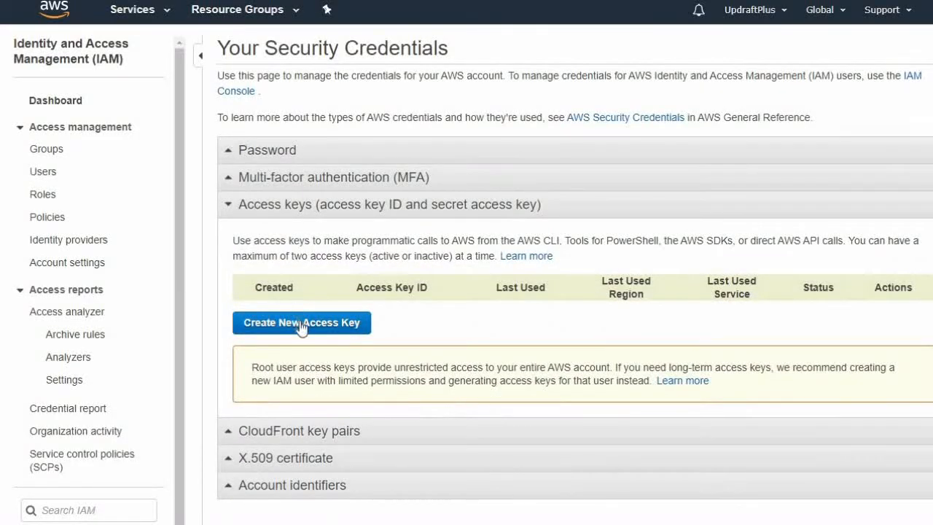
- Create a new AWS access key and copy its access key ID and secret
{"action": "left_click", "coordinate": [302, 322]}
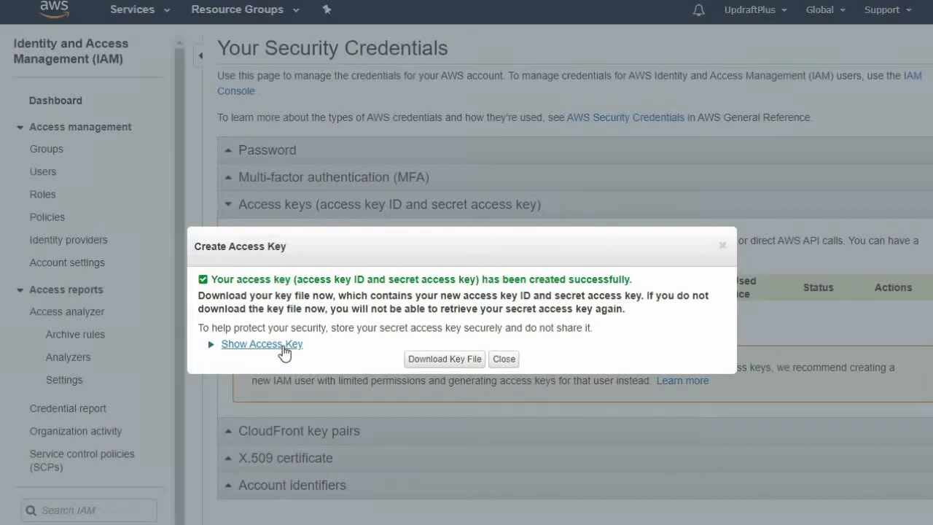
{"action": "left_click", "coordinate": [261, 344]}
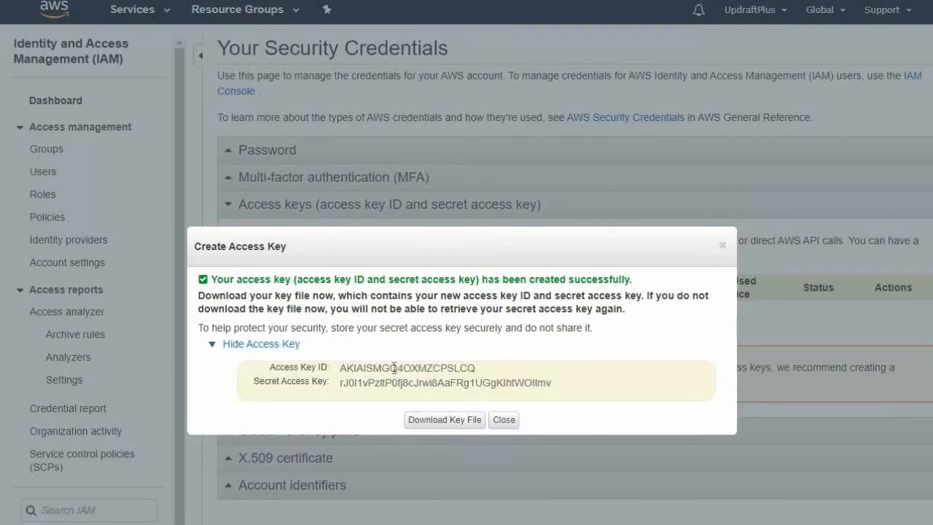
{"action": "right_click", "coordinate": [407, 367]}
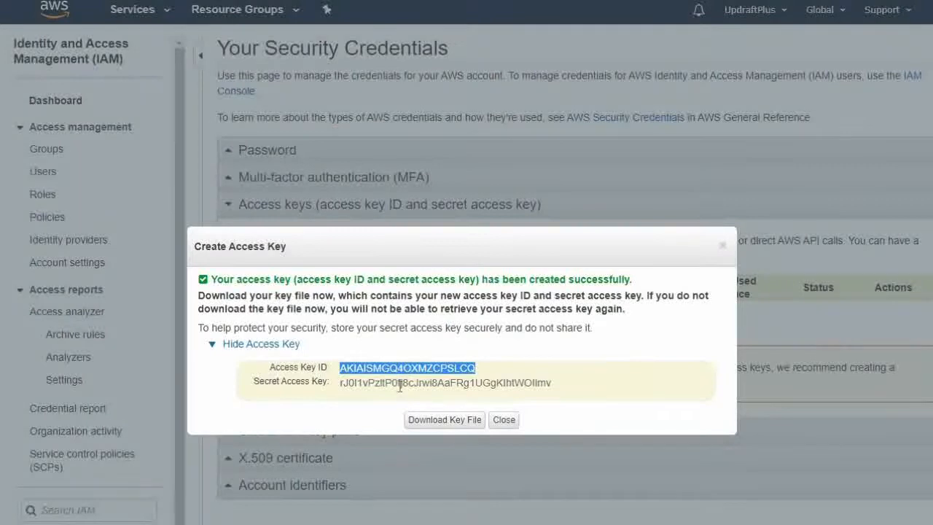
{"action": "right_click", "coordinate": [444, 382]}
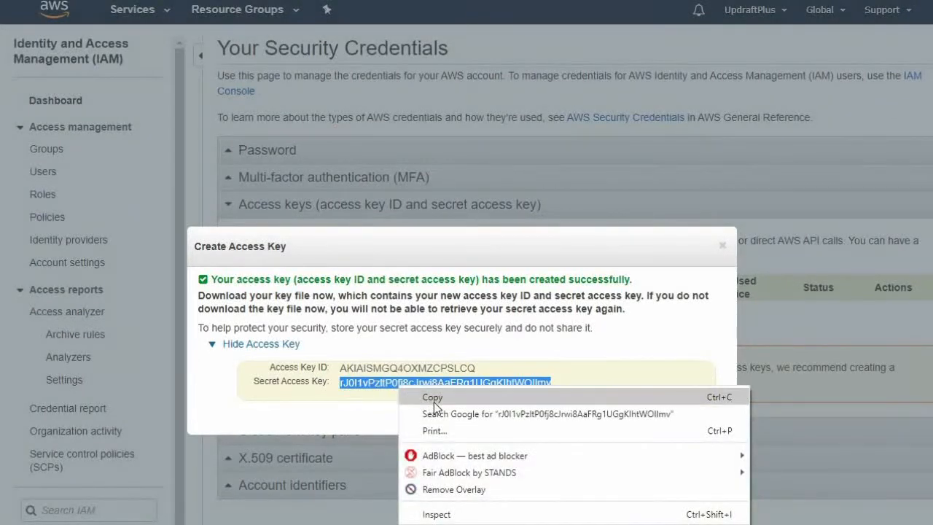
{"action": "left_click", "coordinate": [432, 396]}
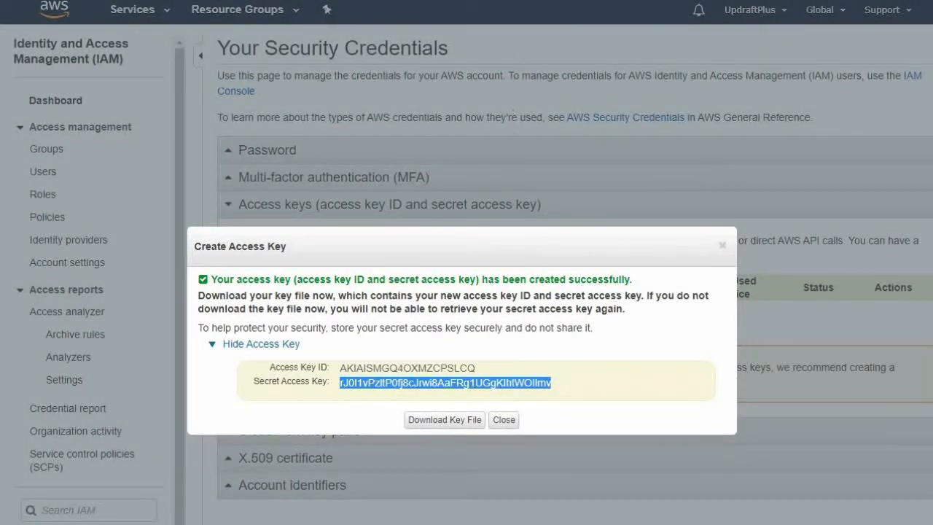
{"action": "right_click", "coordinate": [475, 395]}
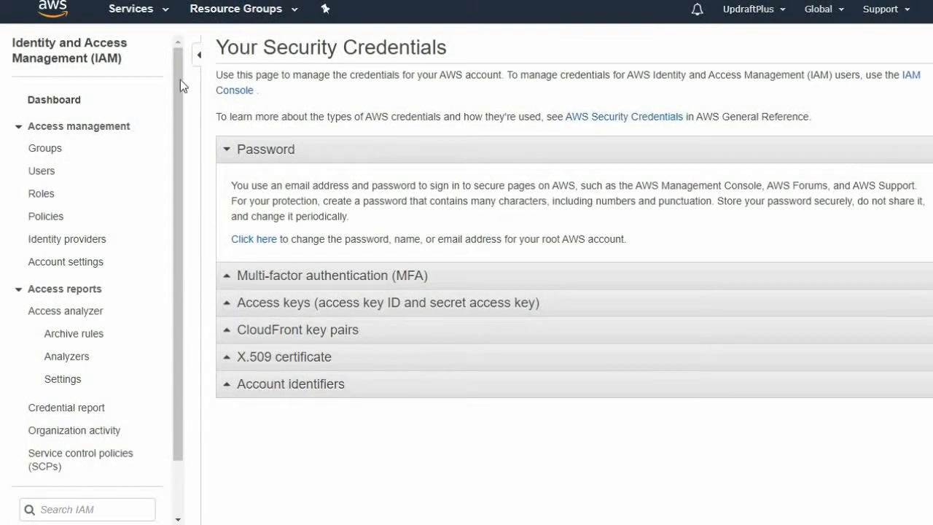
- Go to the S3 service from the AWS Services list
{"action": "left_click", "coordinate": [132, 9]}
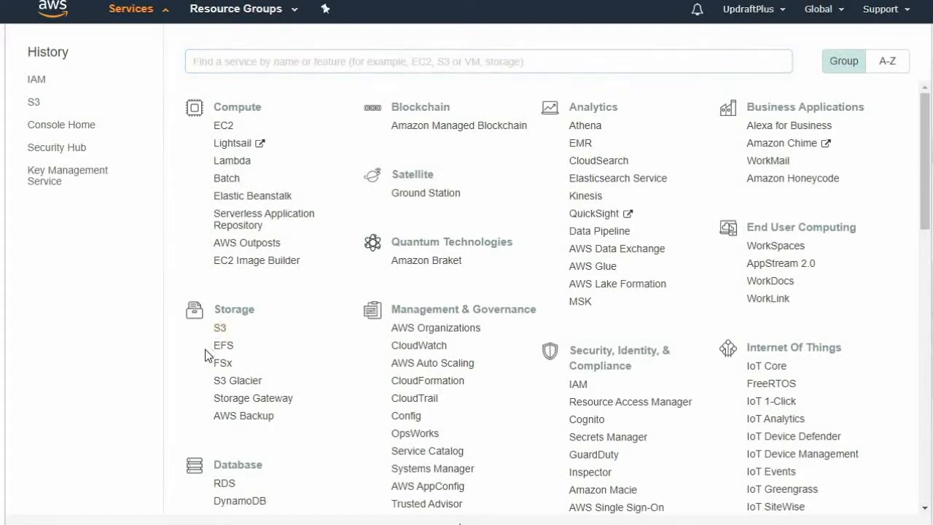
{"action": "left_click", "coordinate": [218, 326]}
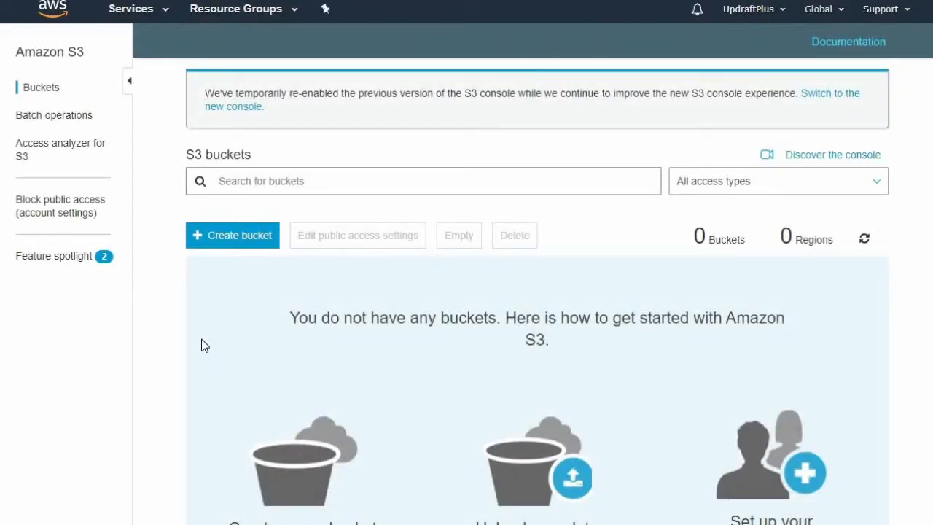
- Create an S3 bucket named updraftplusbackup in the EU (London) region
{"action": "left_click", "coordinate": [232, 235]}
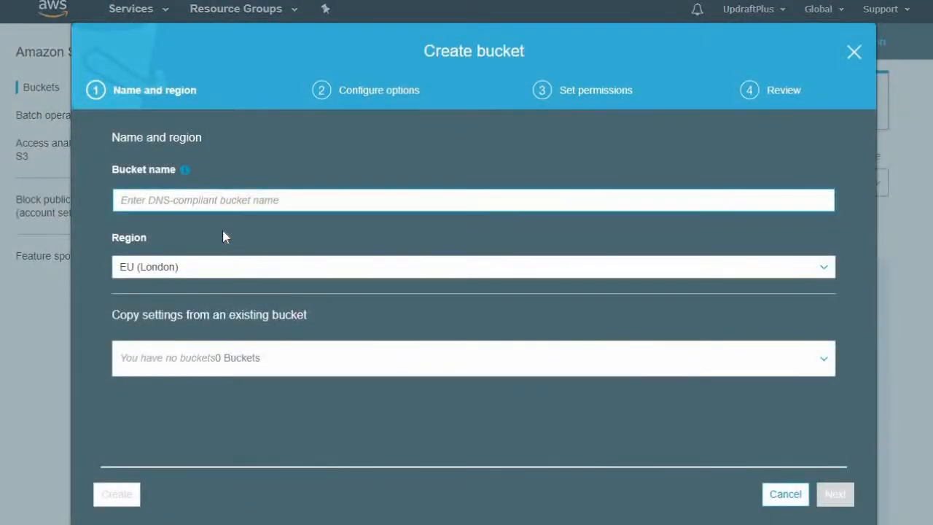
{"action": "type", "text": "updraftplusbacku"}
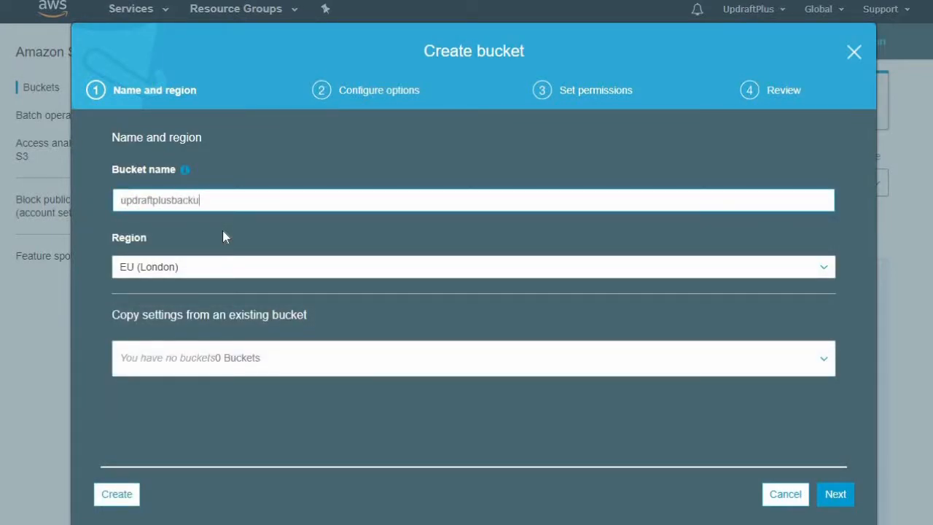
{"action": "left_click", "coordinate": [473, 266]}
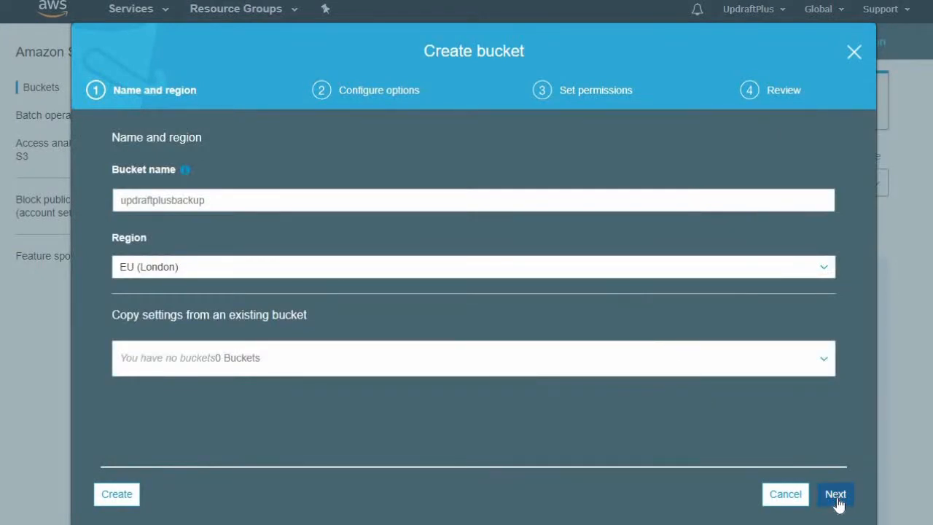
{"action": "left_click", "coordinate": [834, 494]}
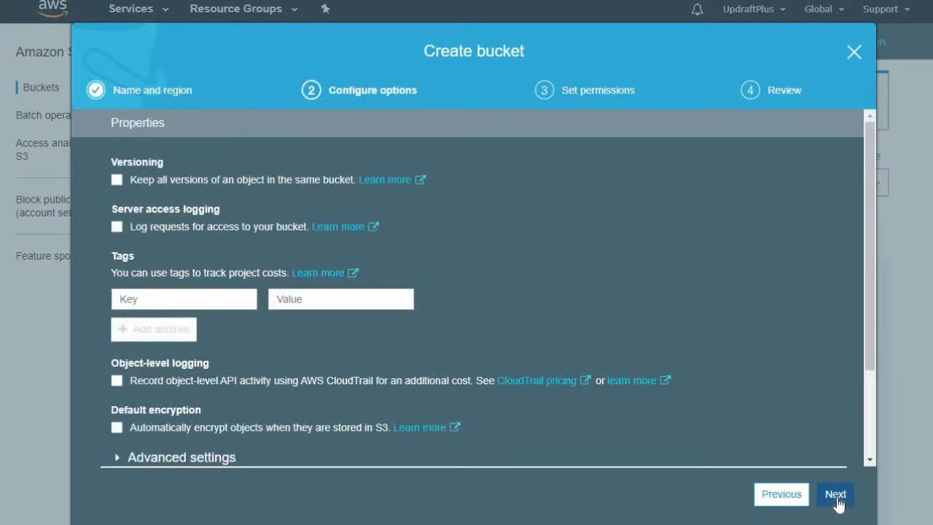
{"action": "left_click", "coordinate": [835, 495]}
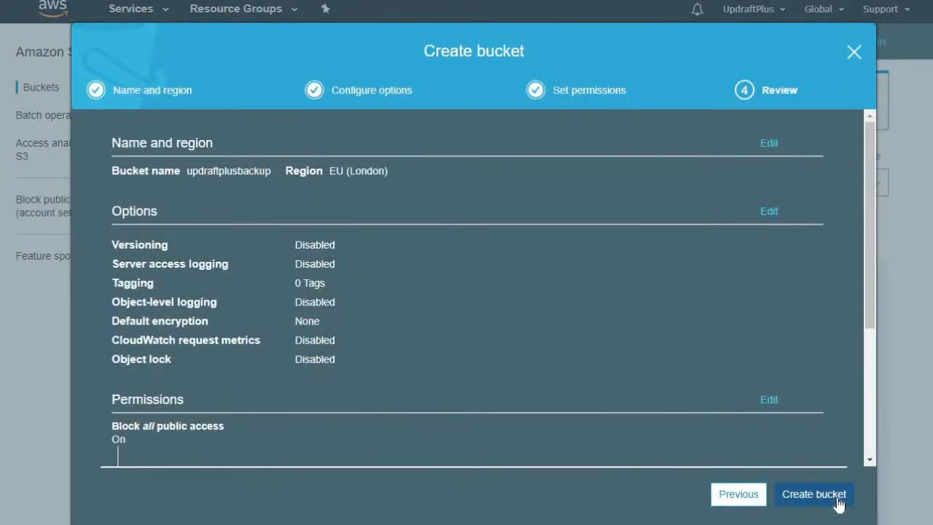
{"action": "left_click", "coordinate": [813, 493]}
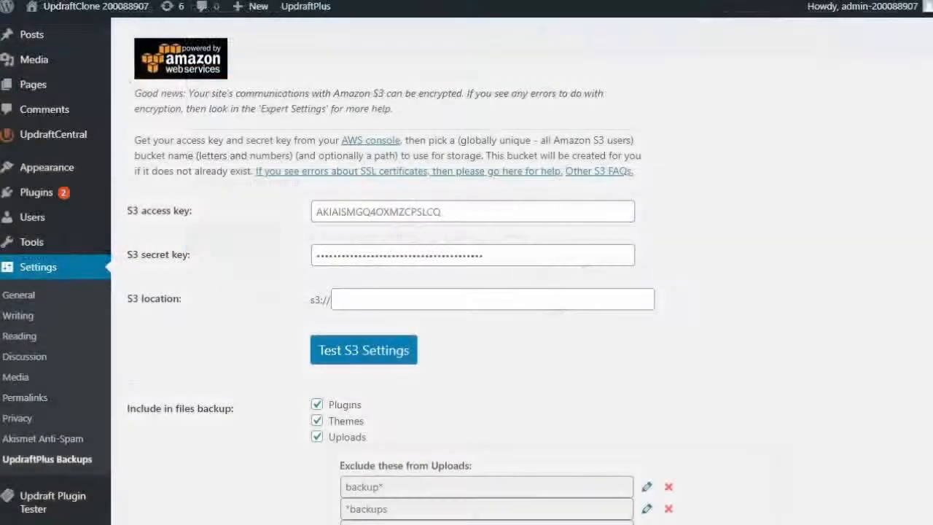
- Enter updraftplusbackup as the S3 location and pass the S3 connection test
{"action": "left_click", "coordinate": [492, 297]}
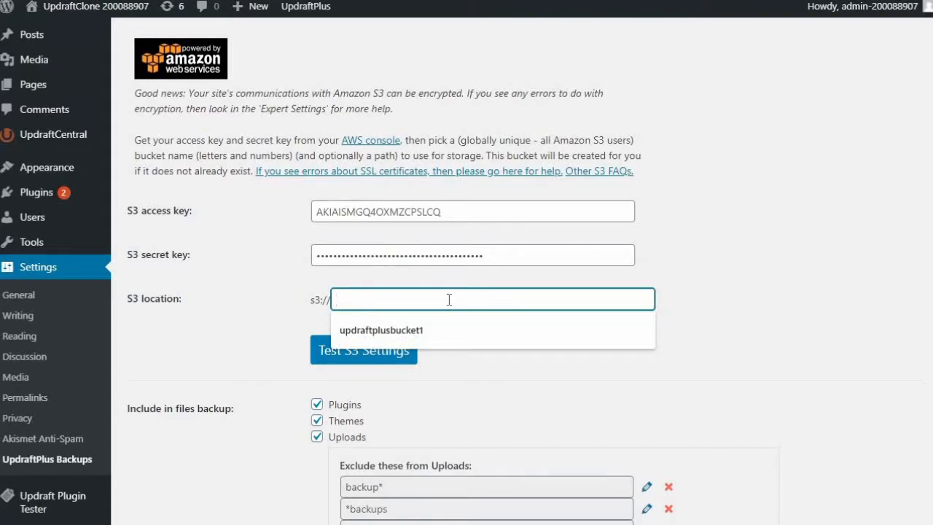
{"action": "type", "text": "updraftplusbackup"}
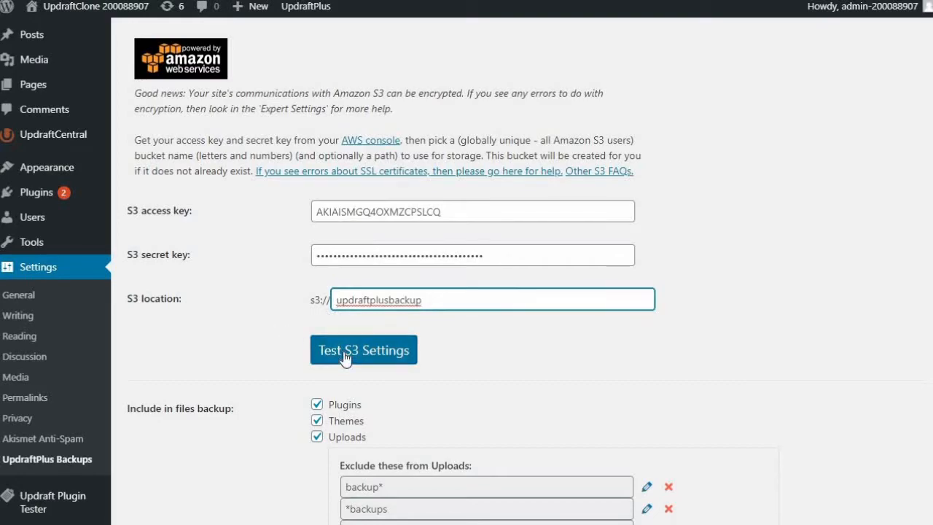
{"action": "left_click", "coordinate": [363, 350]}
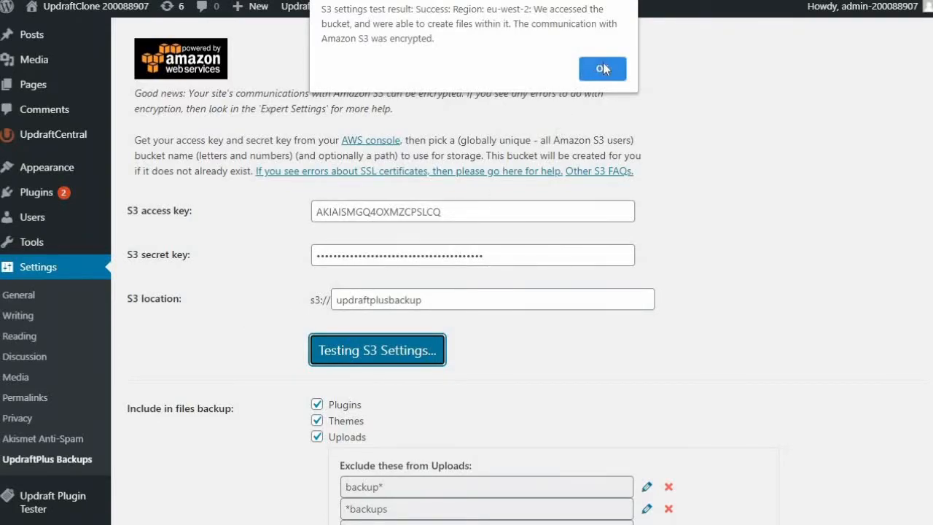
{"action": "left_click", "coordinate": [602, 68]}
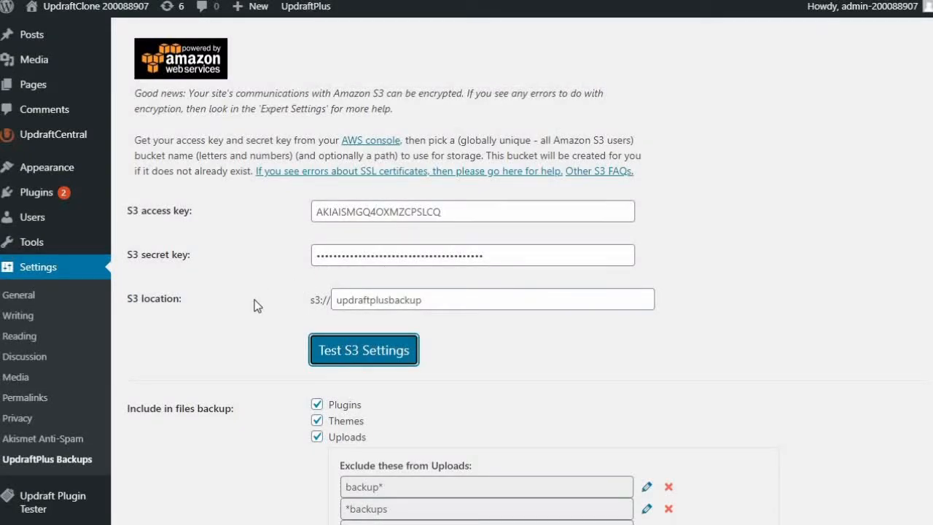
- Save the remote storage settings and start a new backup
{"action": "scroll", "scroll_direction": "down", "scroll_amount": 3}
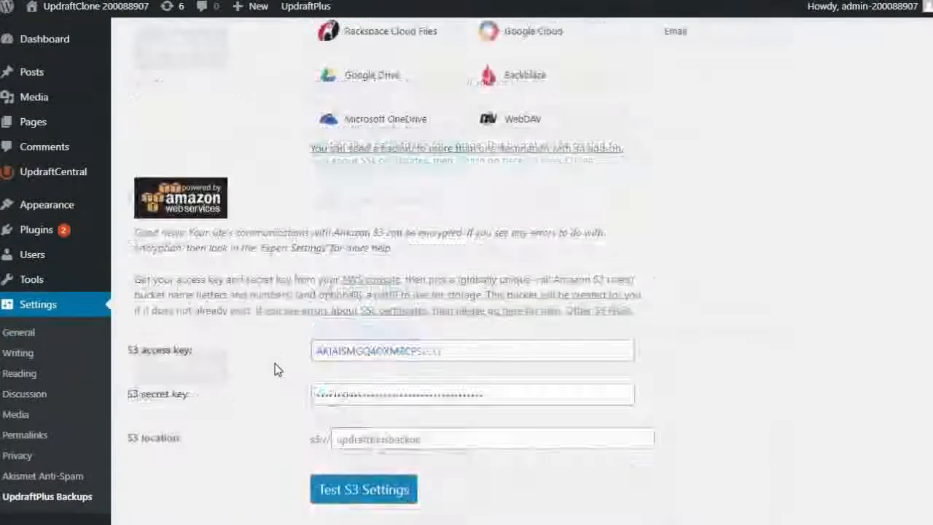
{"action": "left_click", "coordinate": [365, 490]}
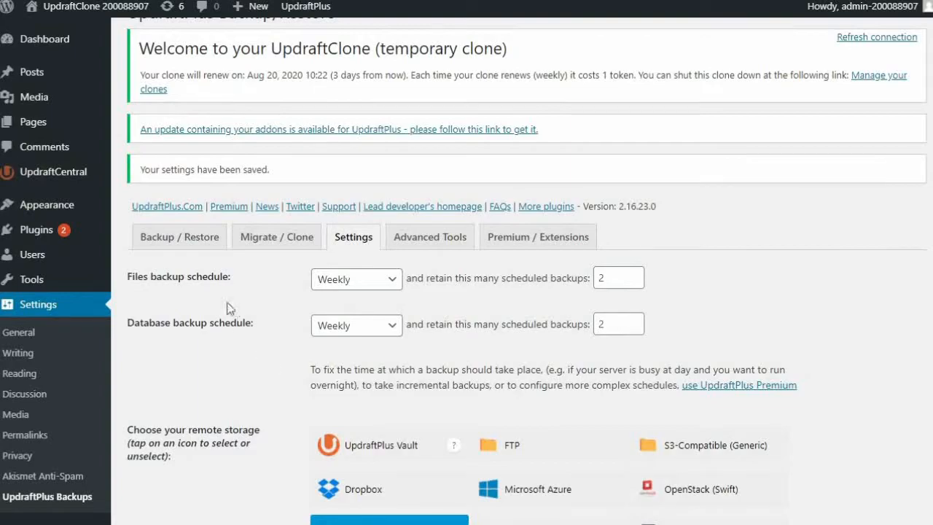
{"action": "left_click", "coordinate": [726, 122]}
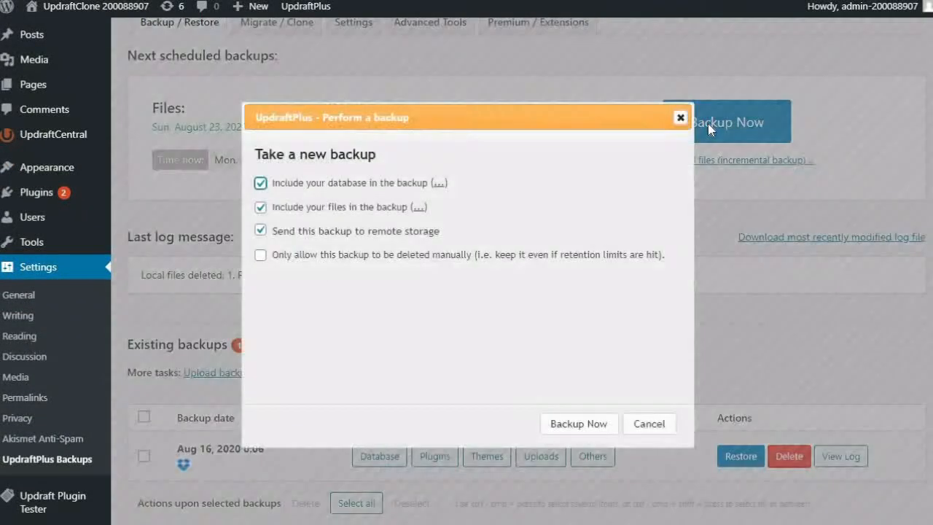